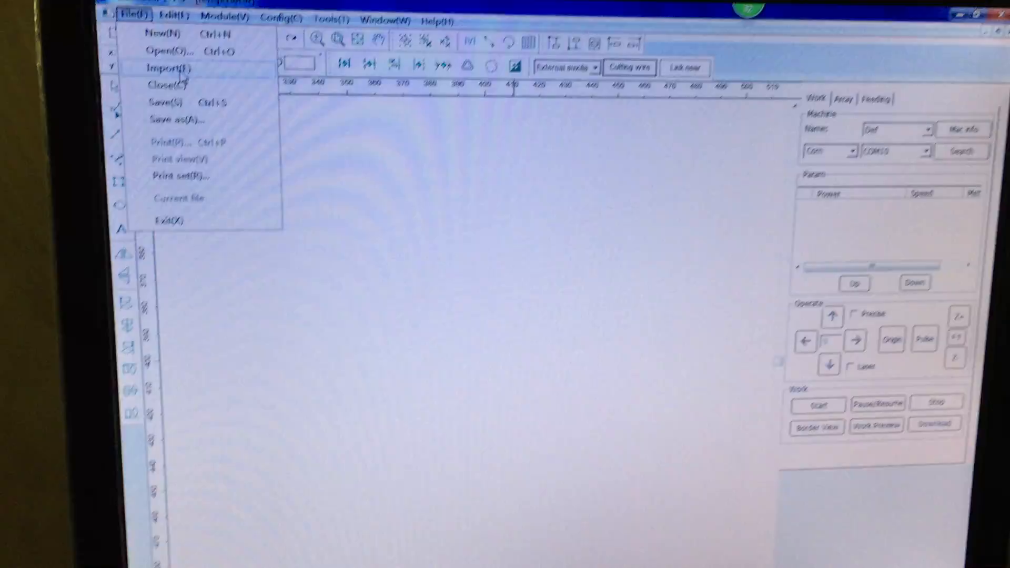
Step: Import the bat-shaped DXF from the samples folder in metric units, 1 unit = 1 mm
left_click(166, 51)
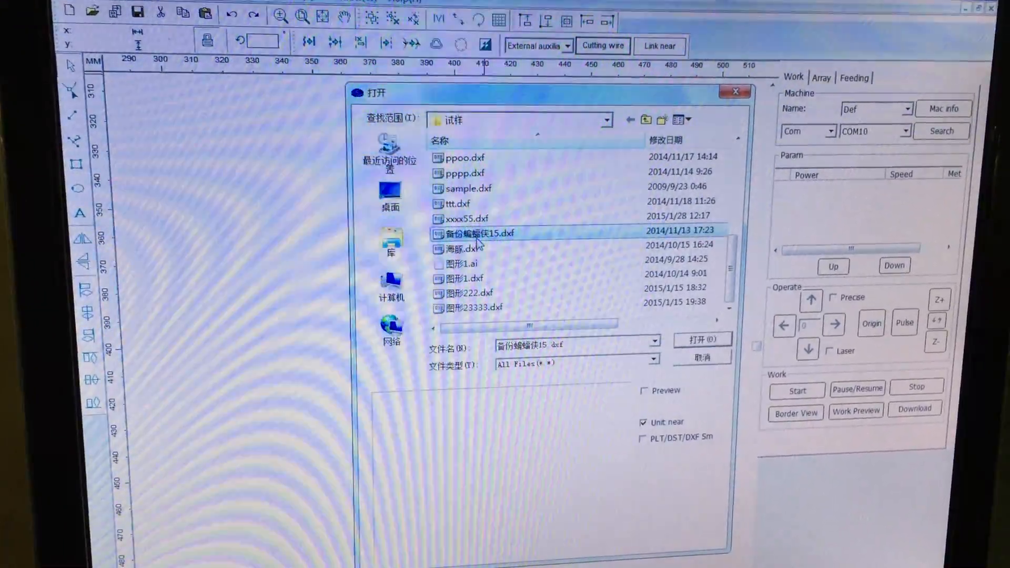
left_click(702, 339)
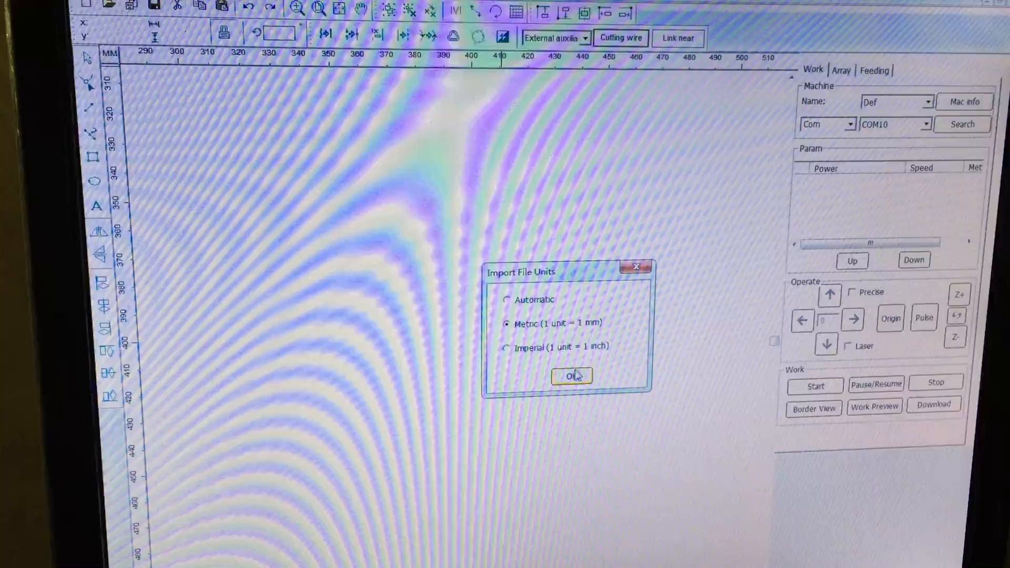
left_click(571, 376)
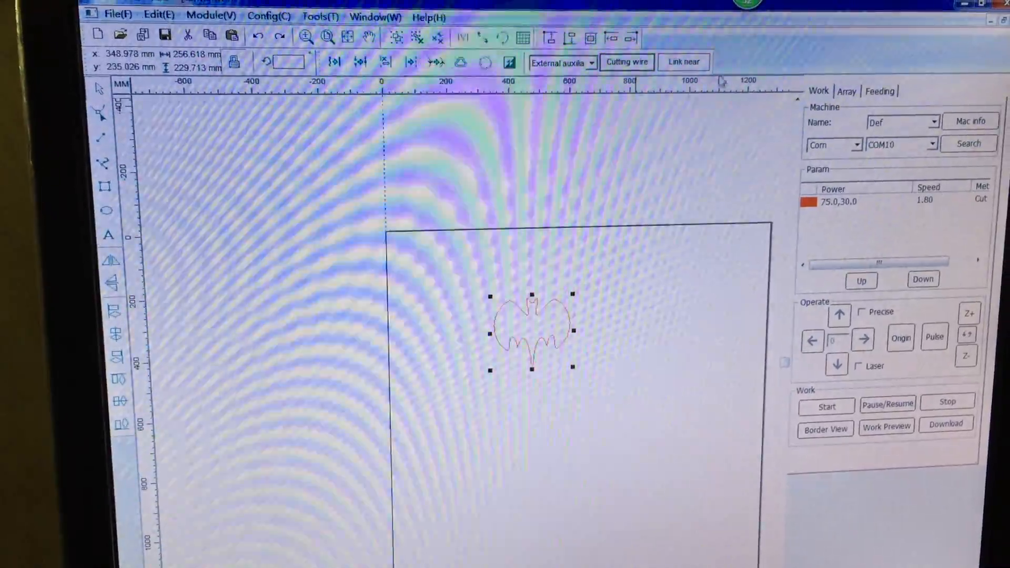
Step: Add a straight-line lead-in of length 5 mm at the bat outline's lower-left start point
left_click(626, 61)
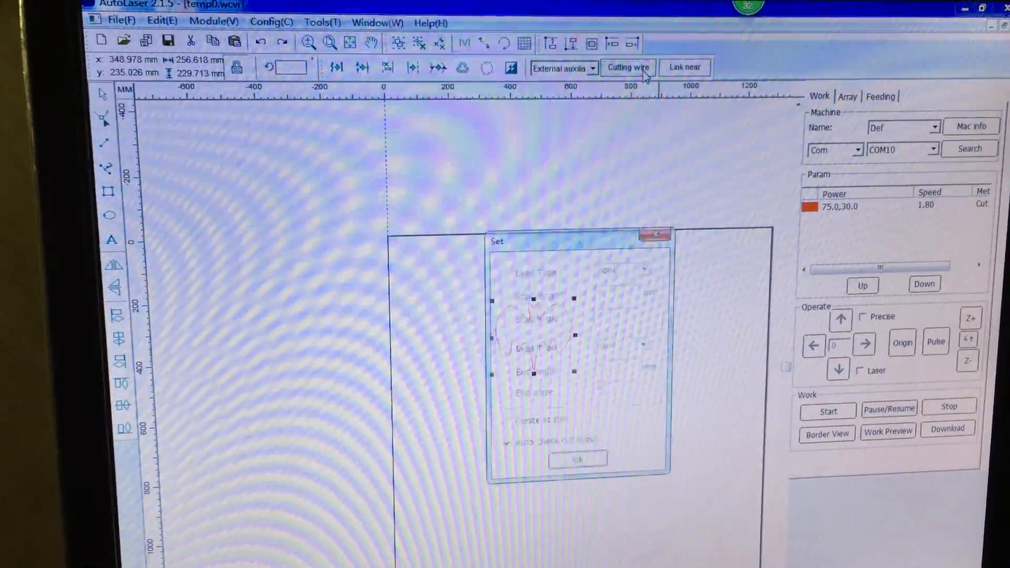
left_click(644, 263)
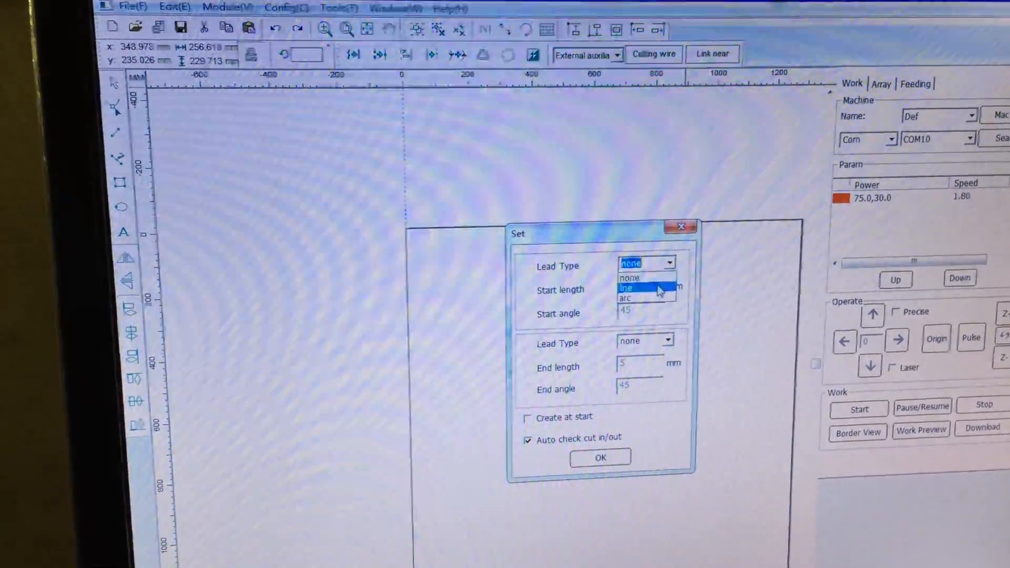
left_click(625, 287)
type("9")
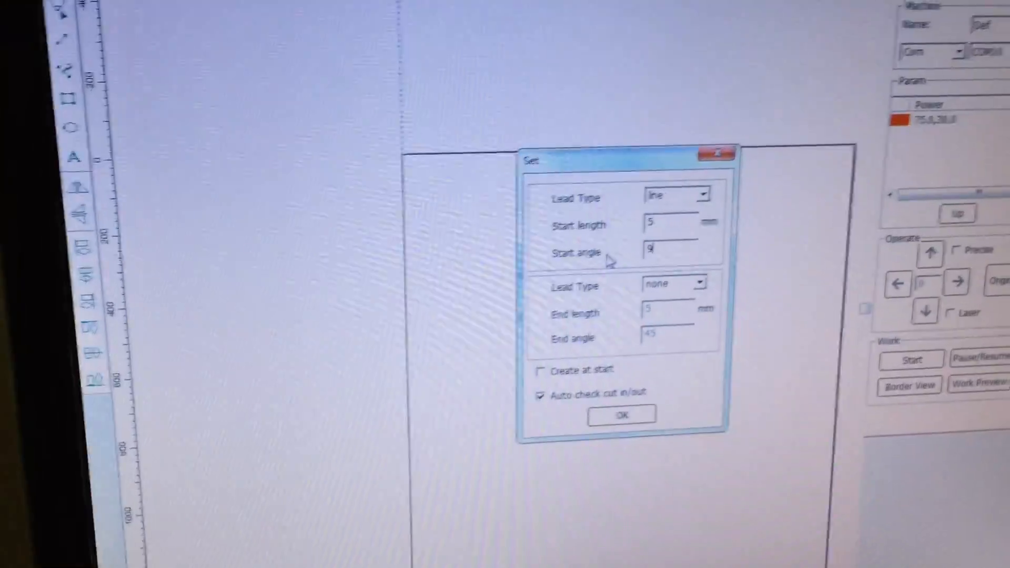
left_click(621, 414)
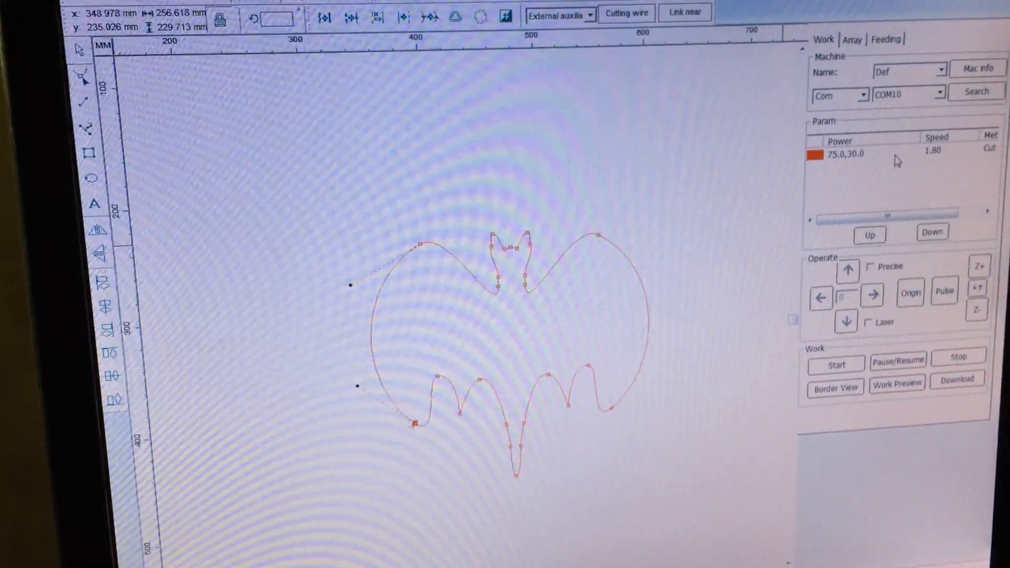
Step: Confirm the red layer's cut settings: 1.80 m/min, powers 70/75/20/30 %, blowing and drilling on, 0.5 s punch
double_click(870, 153)
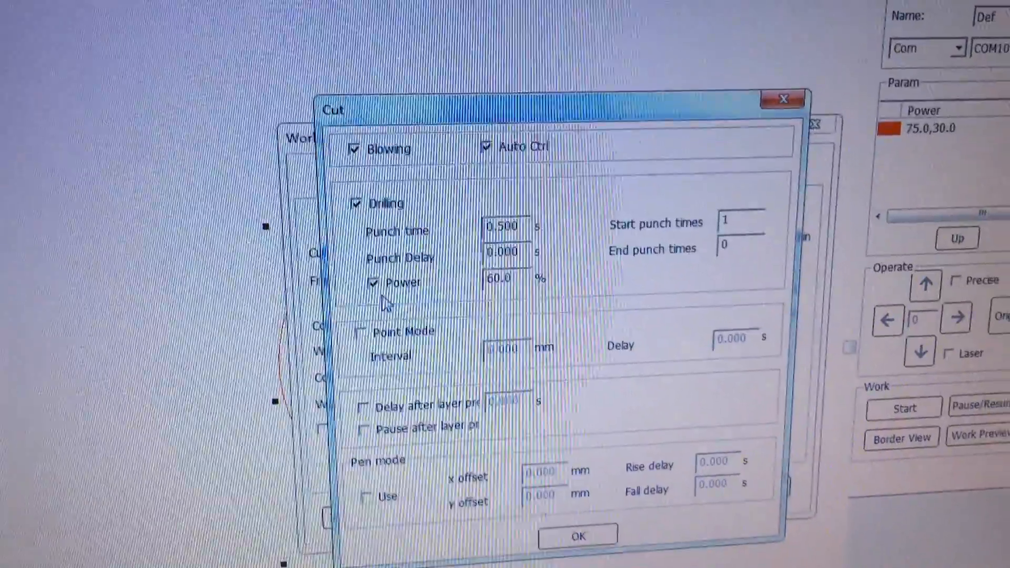
left_click(577, 535)
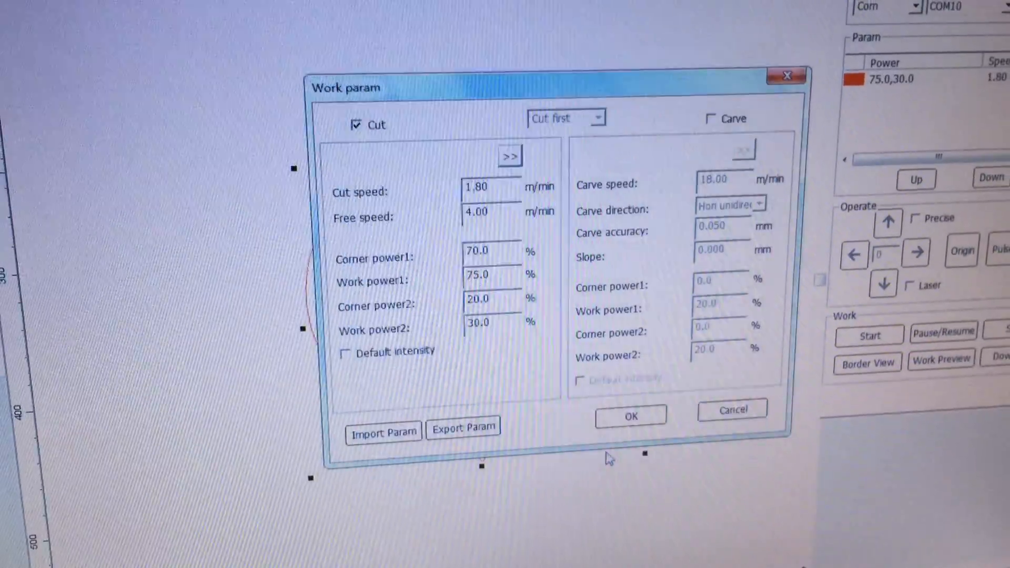
left_click(630, 416)
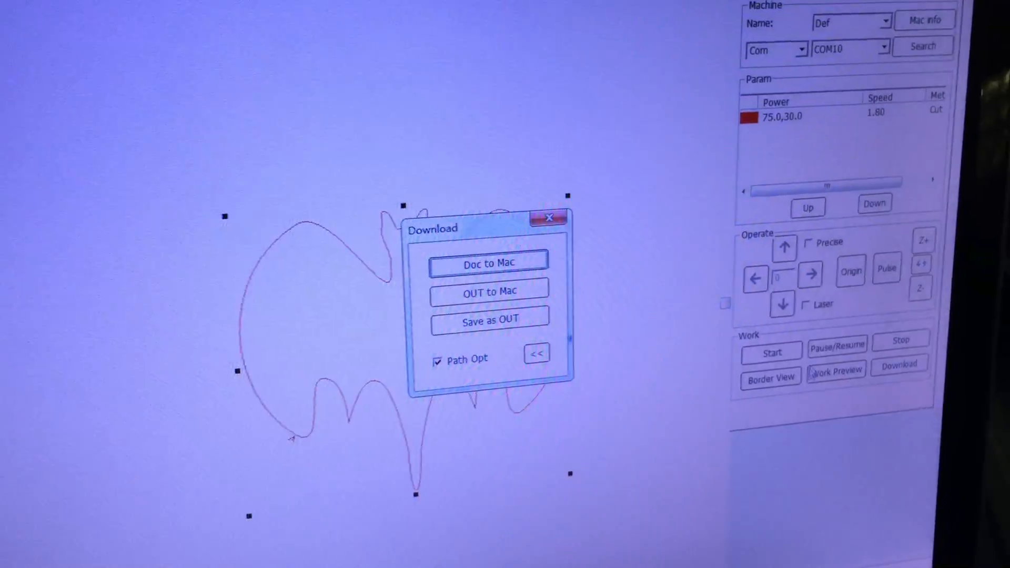
Step: Leave the Download window and view the machine list with Def at 192.168.0.100 linked over COM
left_click(548, 218)
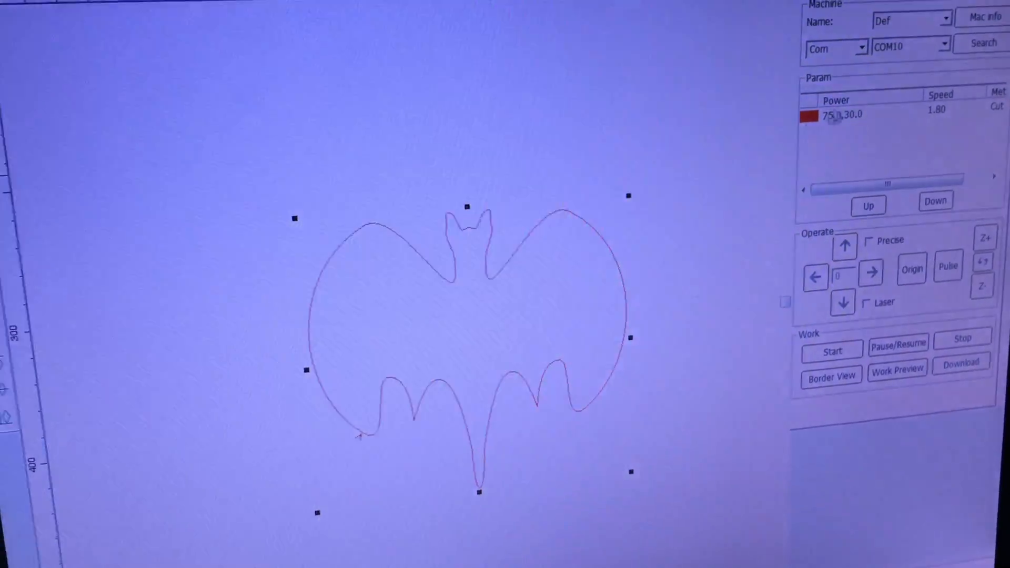
left_click(985, 17)
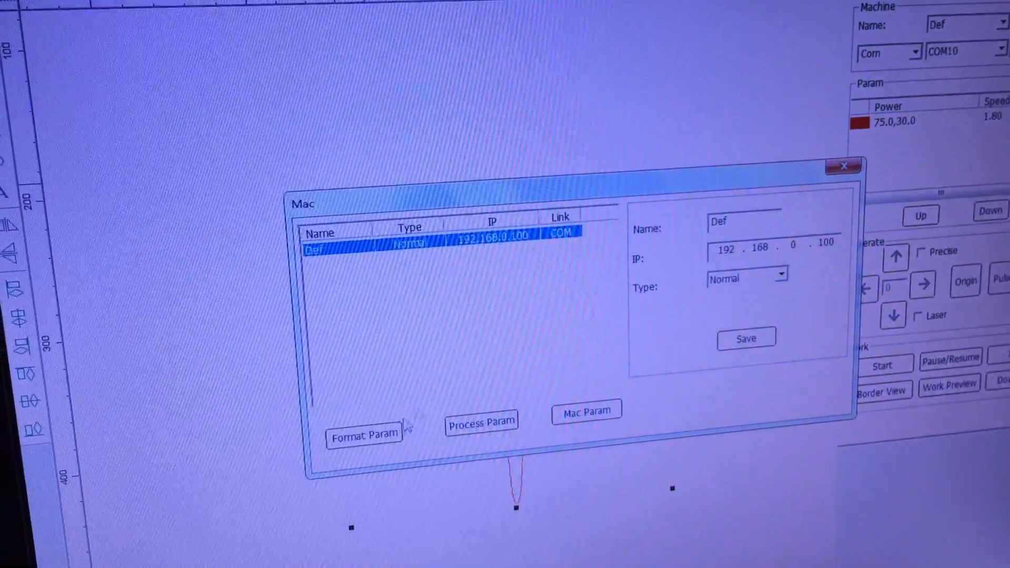
left_click(363, 433)
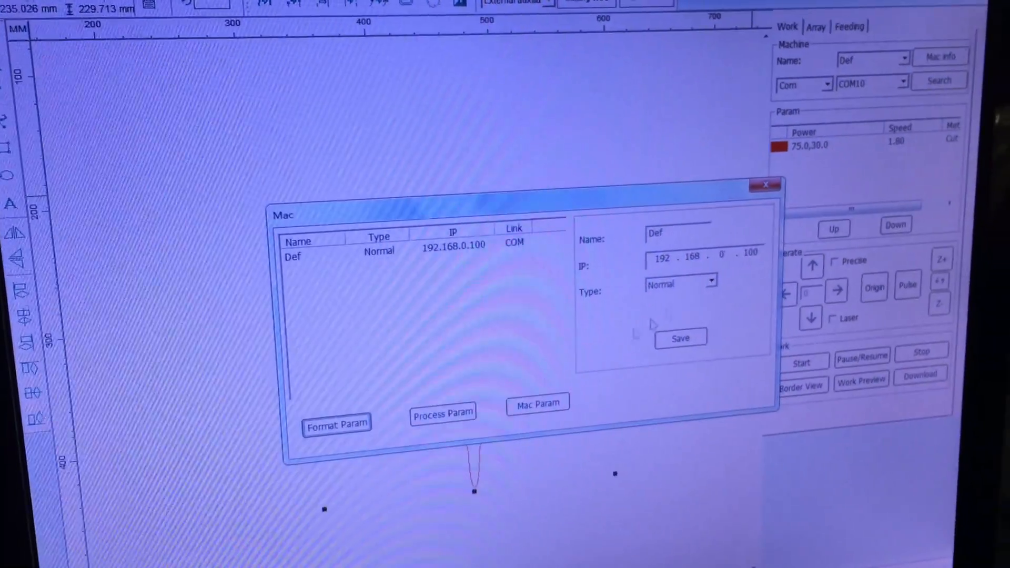
Step: Send the bat outline document to the laser machine under the default numeric file name
left_click(766, 185)
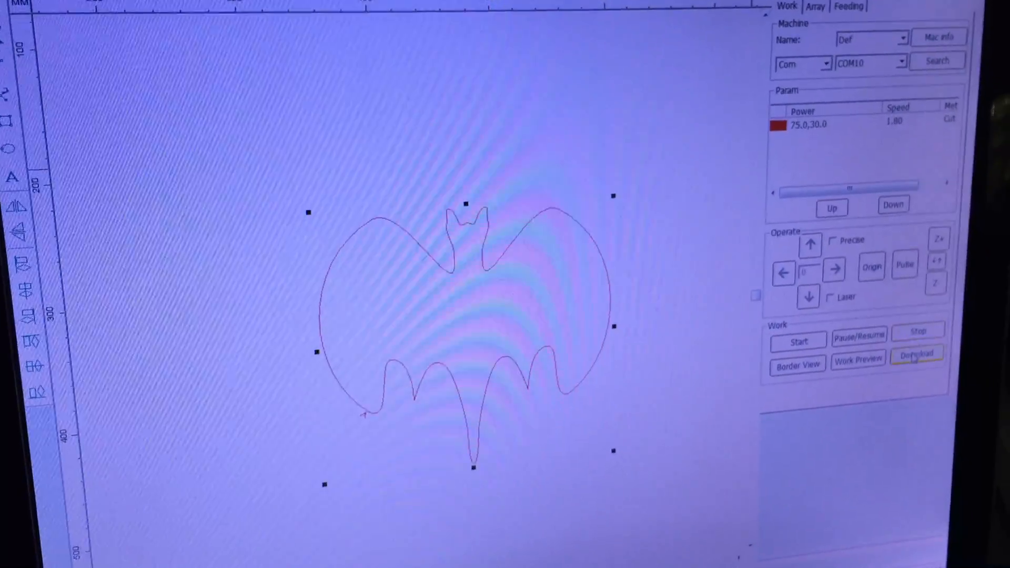
left_click(916, 354)
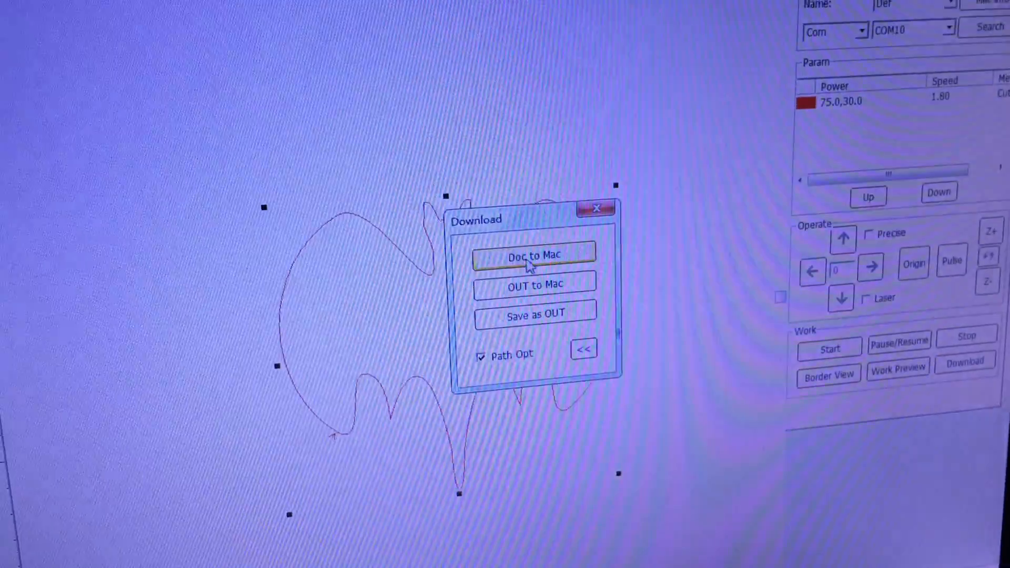
left_click(534, 255)
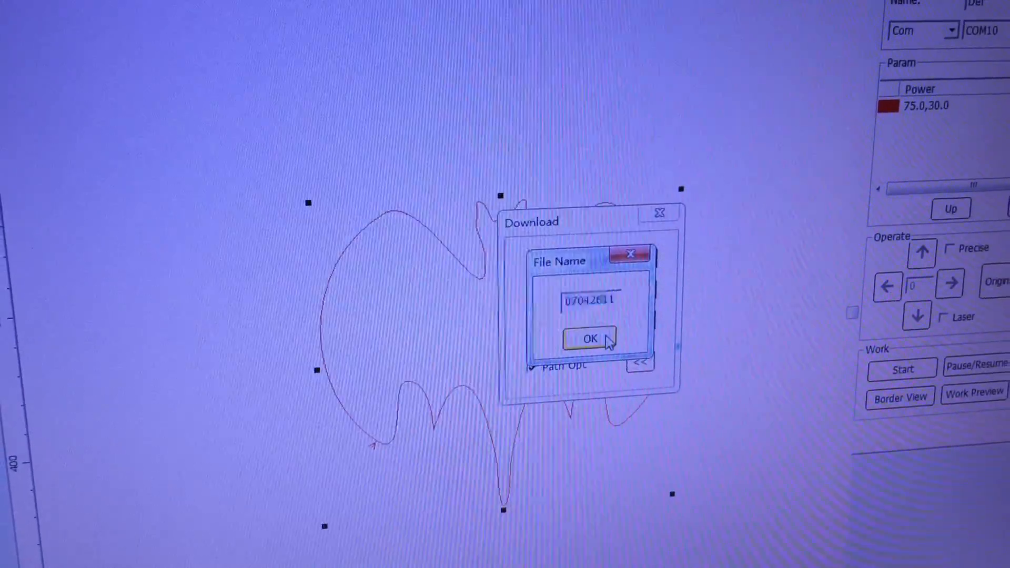